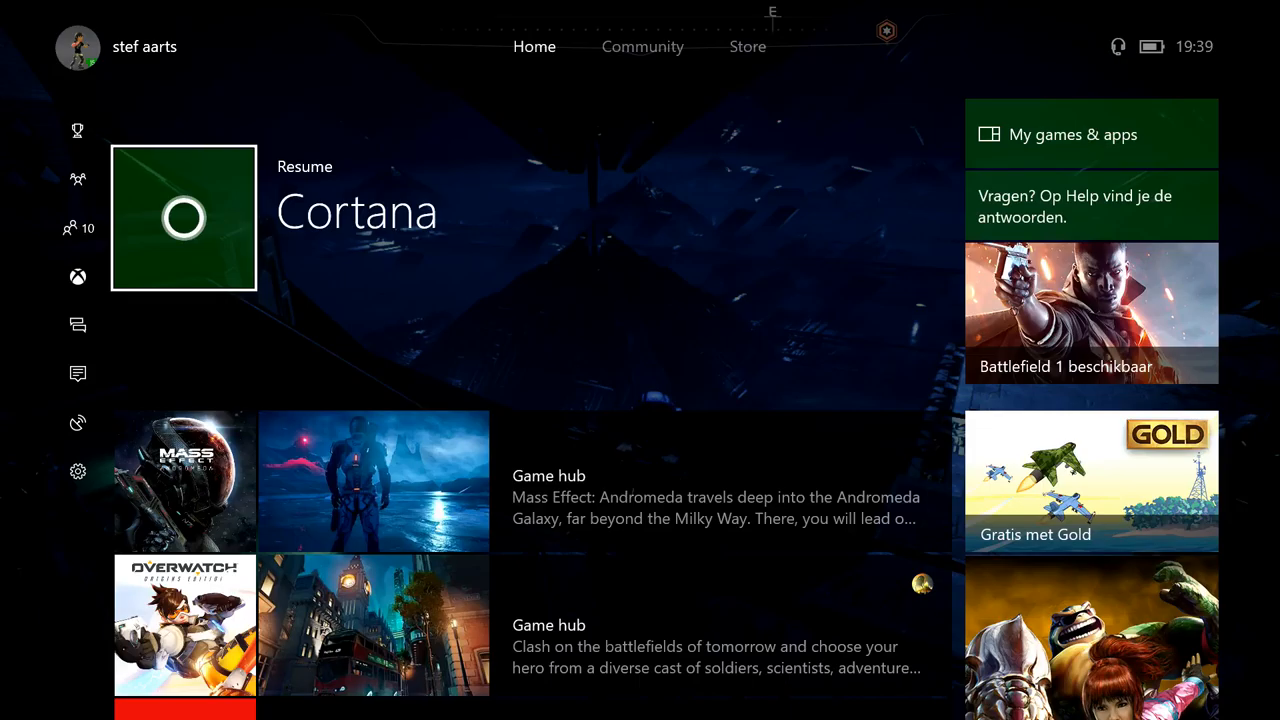
- Scroll down the Home screen before bringing up the Guide on its Home tab
{"action": "scroll", "scroll_direction": "down", "scroll_amount": 3}
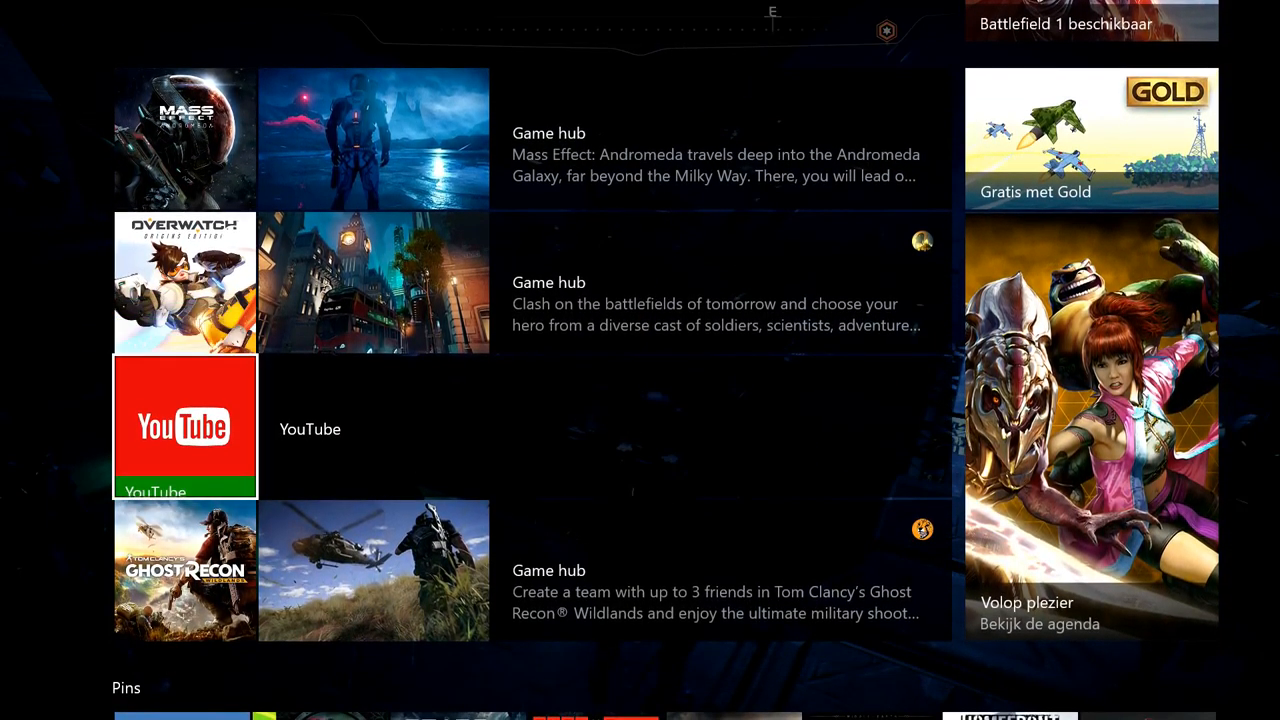
{"action": "scroll", "scroll_direction": "down", "scroll_amount": 3}
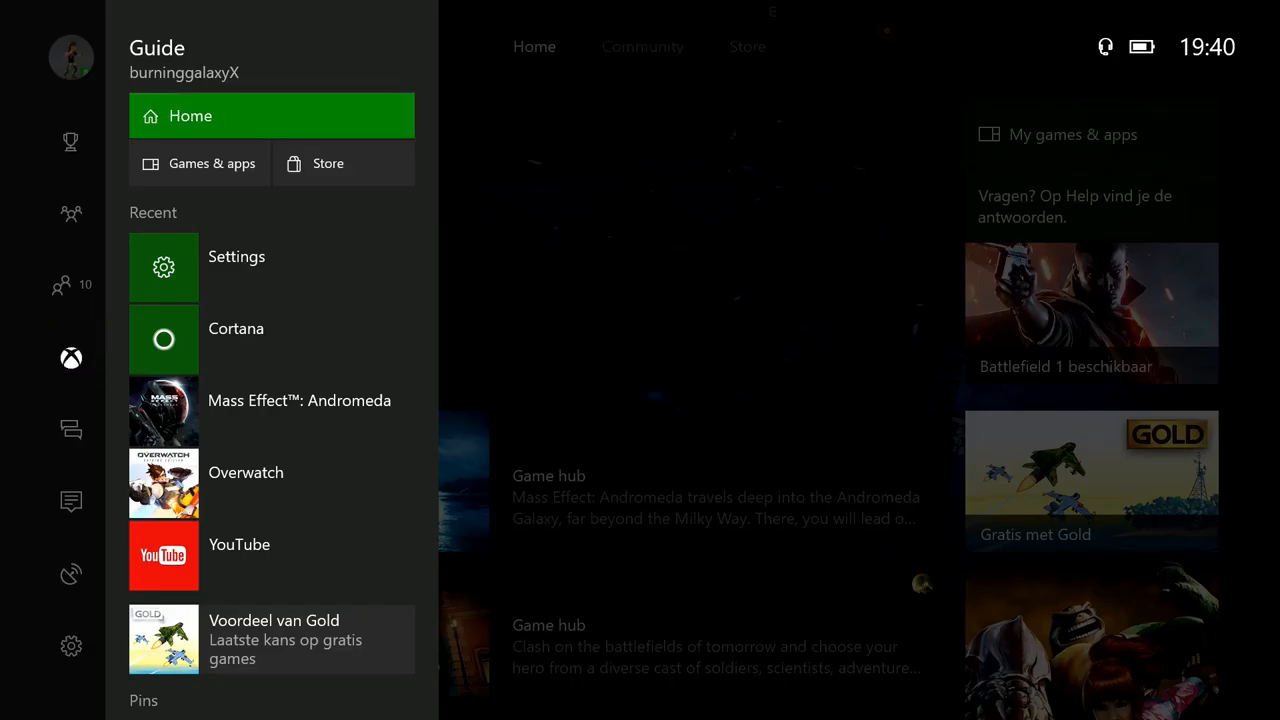
{"action": "left_click", "coordinate": [200, 164]}
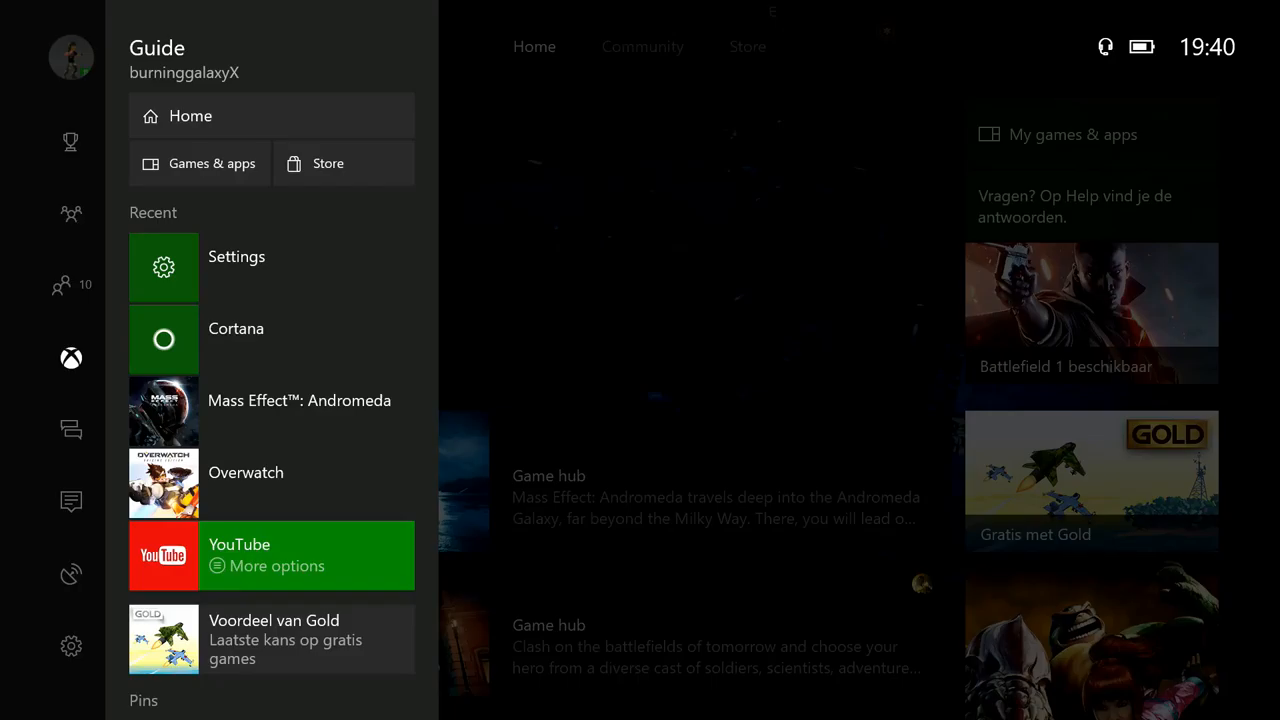
{"action": "scroll", "scroll_direction": "down", "scroll_amount": 3}
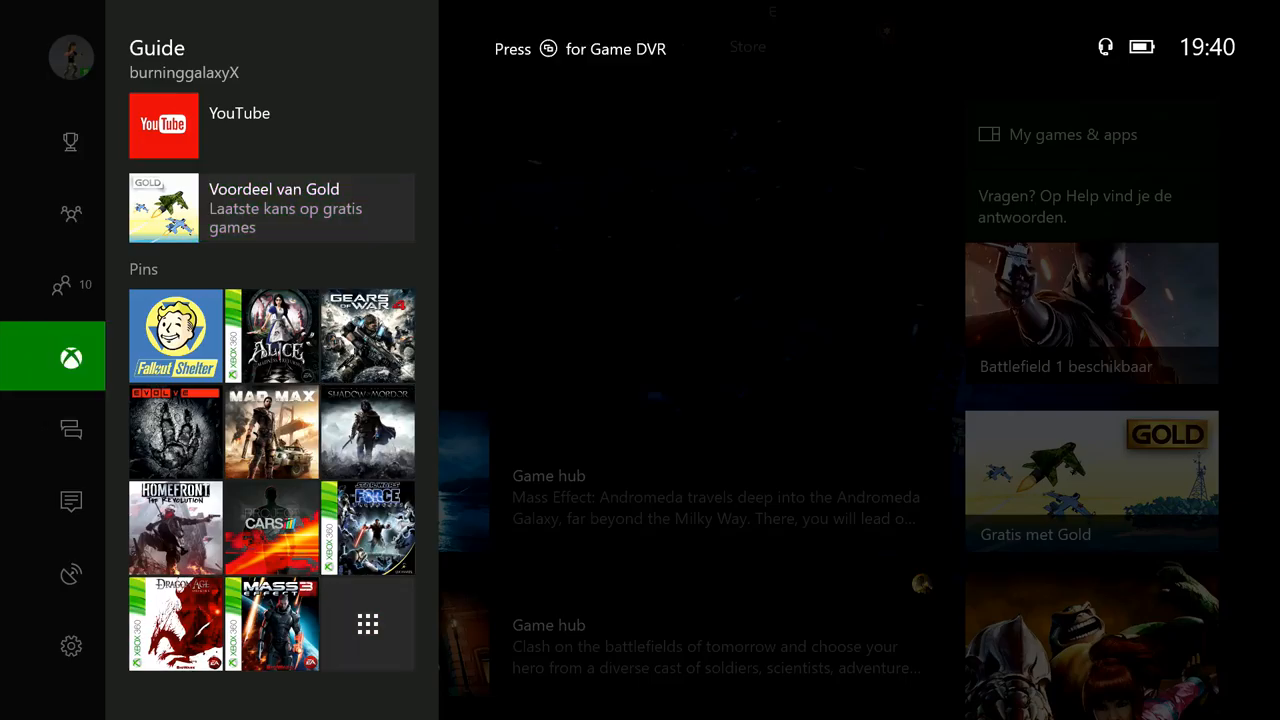
{"action": "left_click", "coordinate": [70, 212]}
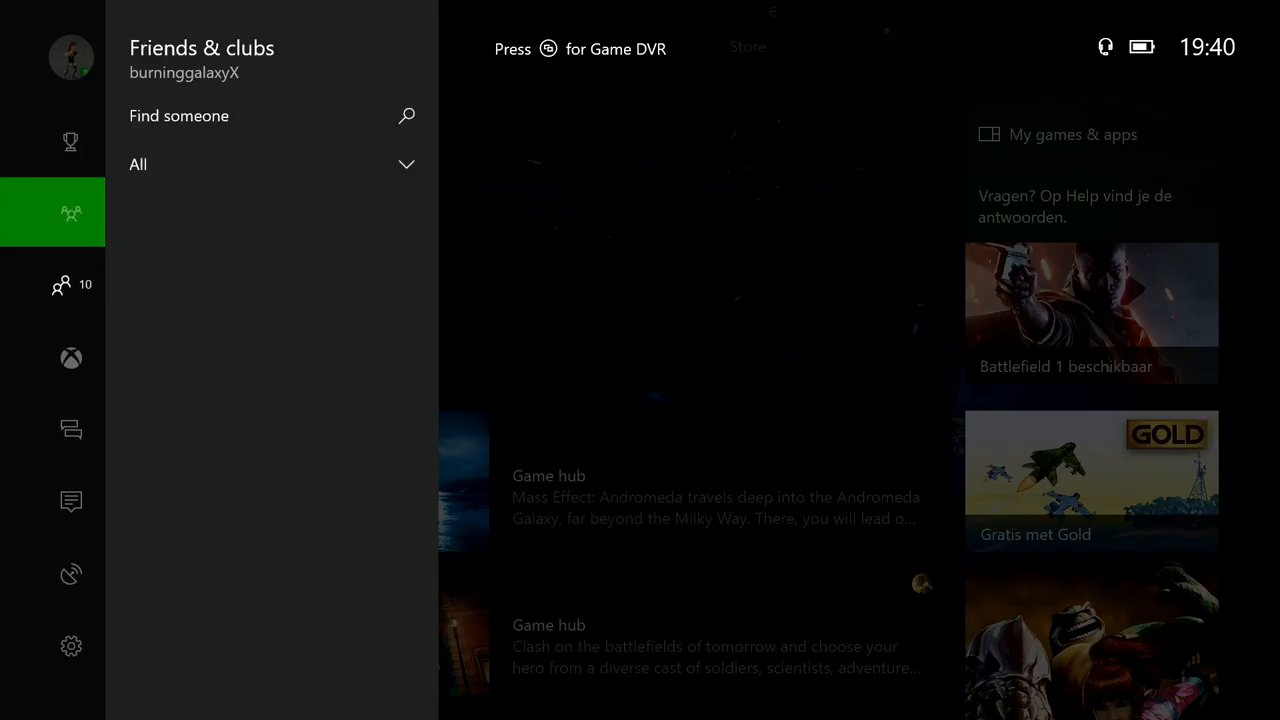
- Browse the Parties section and the Gamerscore leaderboard in the Guide
{"action": "left_click", "coordinate": [70, 212]}
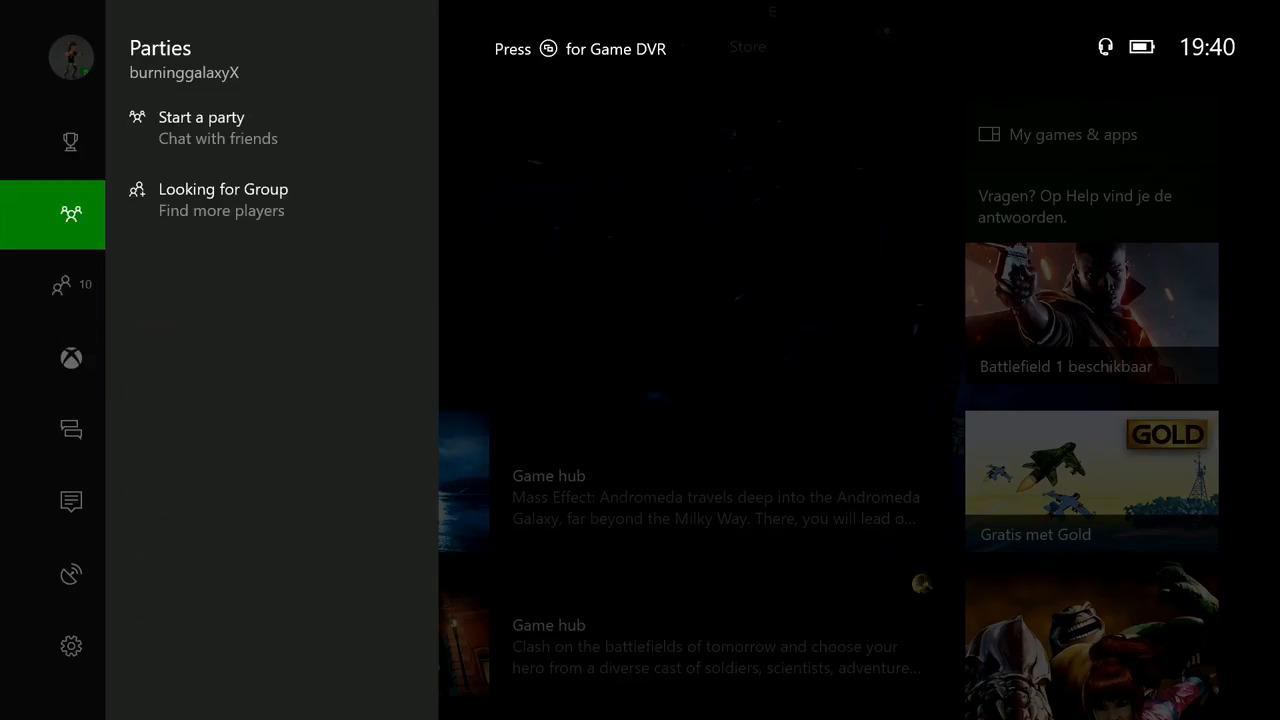
{"action": "left_click", "coordinate": [72, 140]}
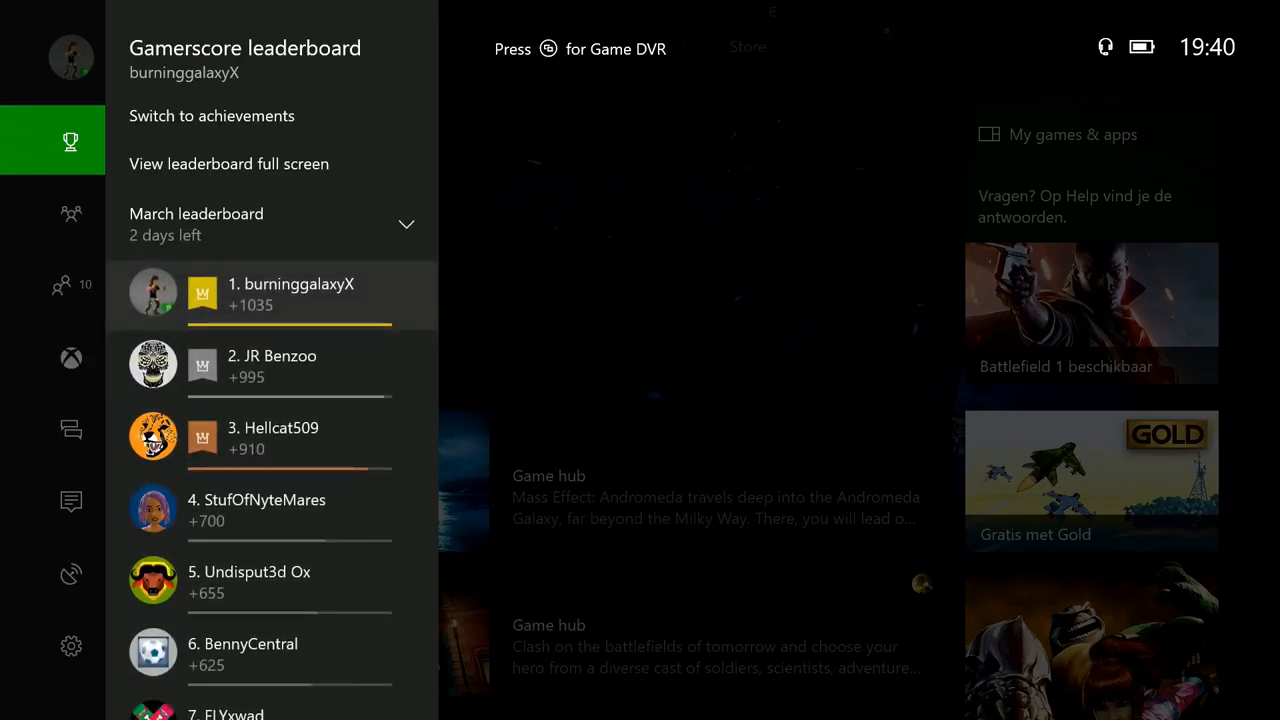
{"action": "mouse_move", "coordinate": [212, 114]}
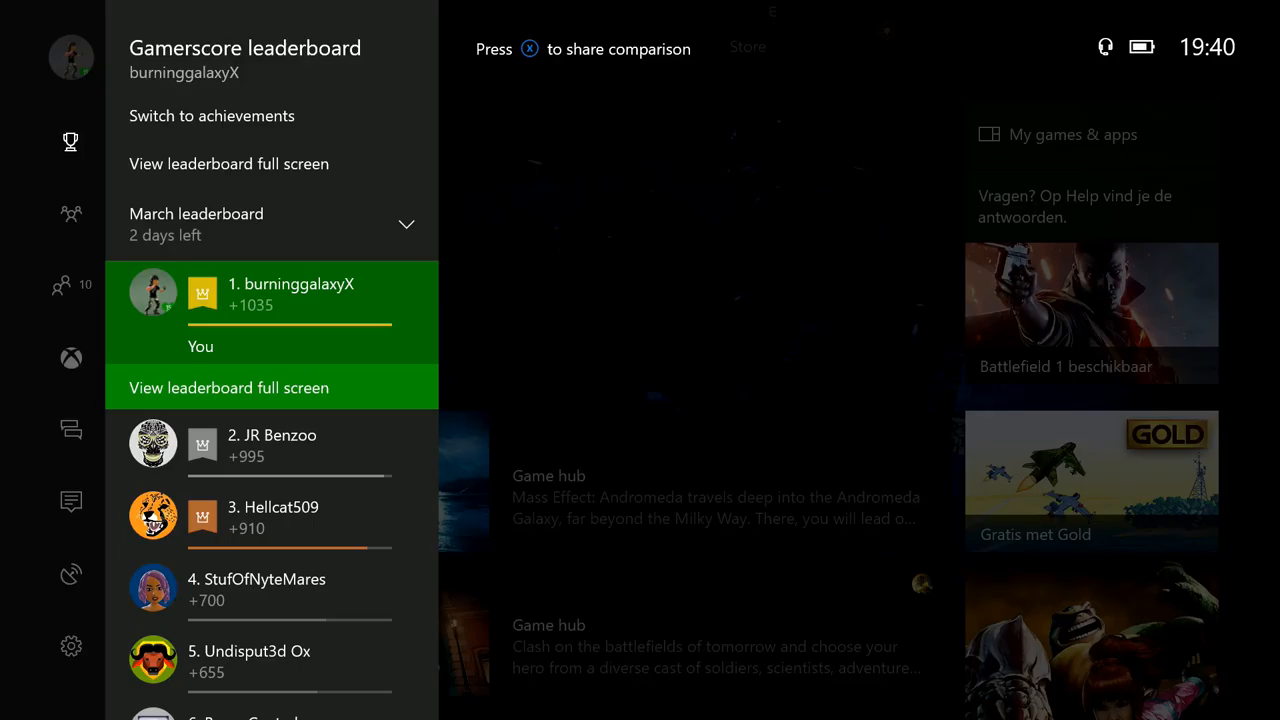
{"action": "scroll", "scroll_direction": "down", "scroll_amount": 3}
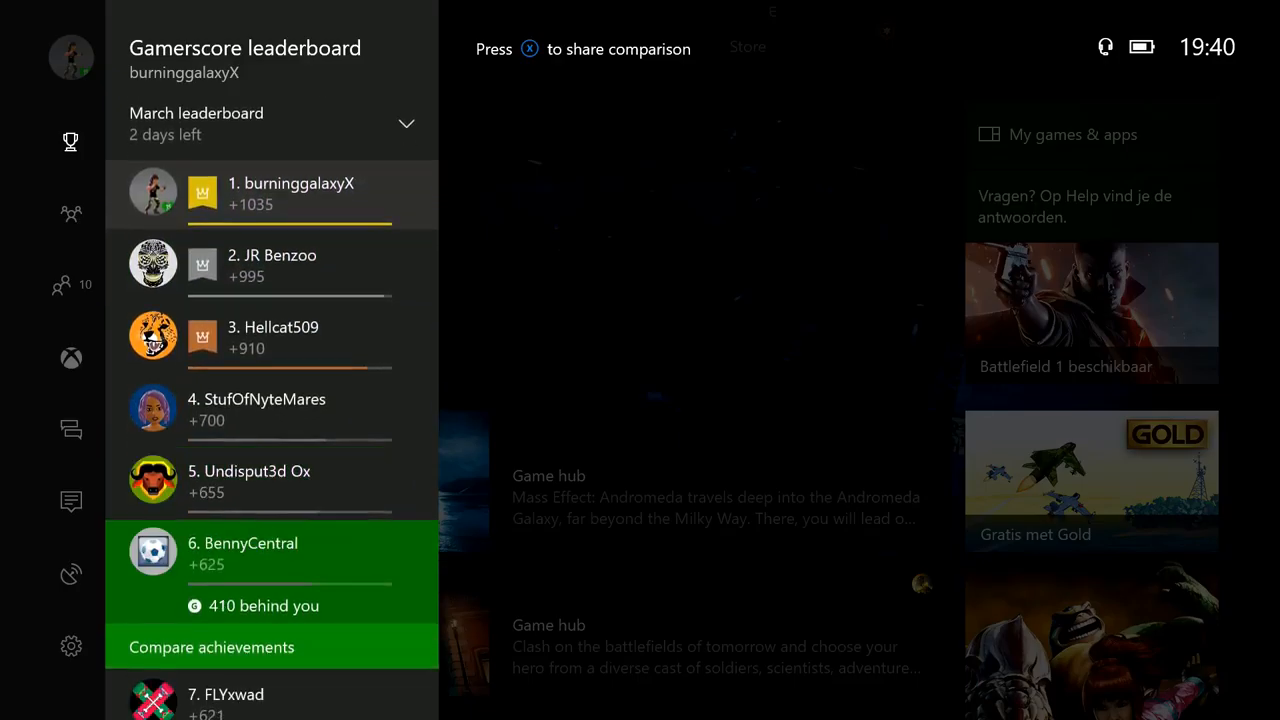
{"action": "scroll", "scroll_direction": "down", "scroll_amount": 3}
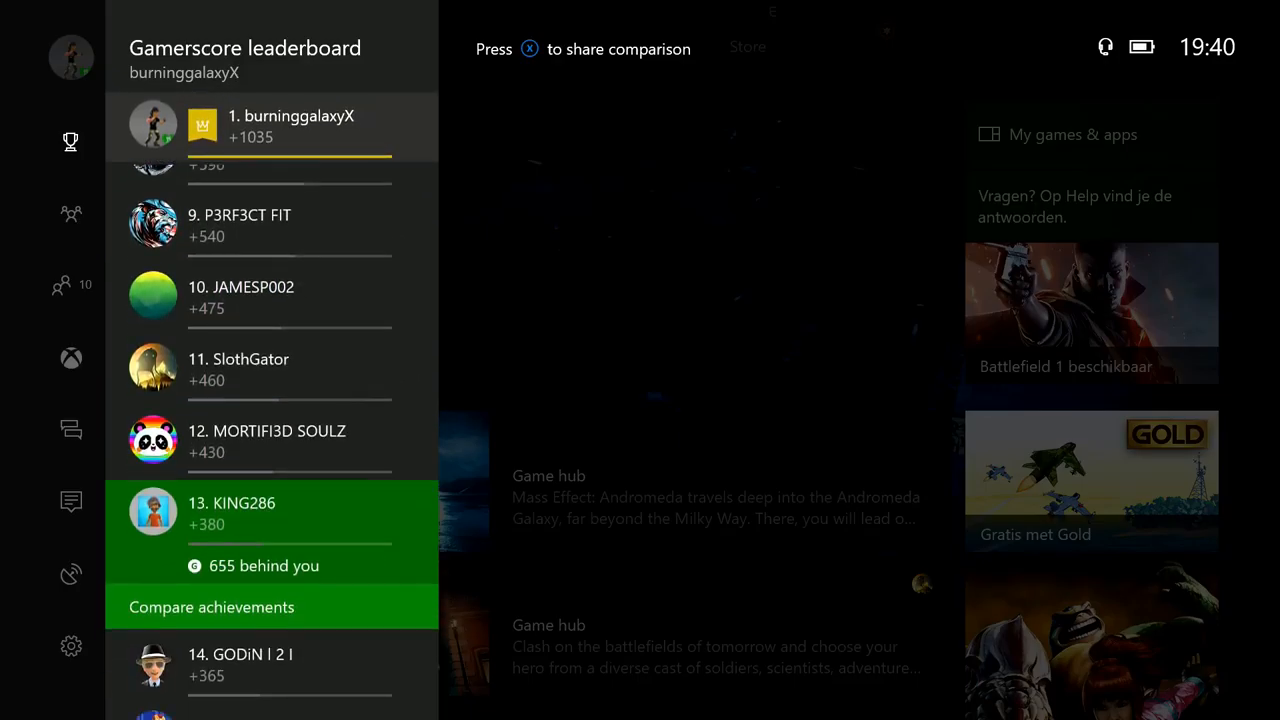
- Browse the Messages and Beam sections, then close the Guide back to Home
{"action": "left_click", "coordinate": [72, 428]}
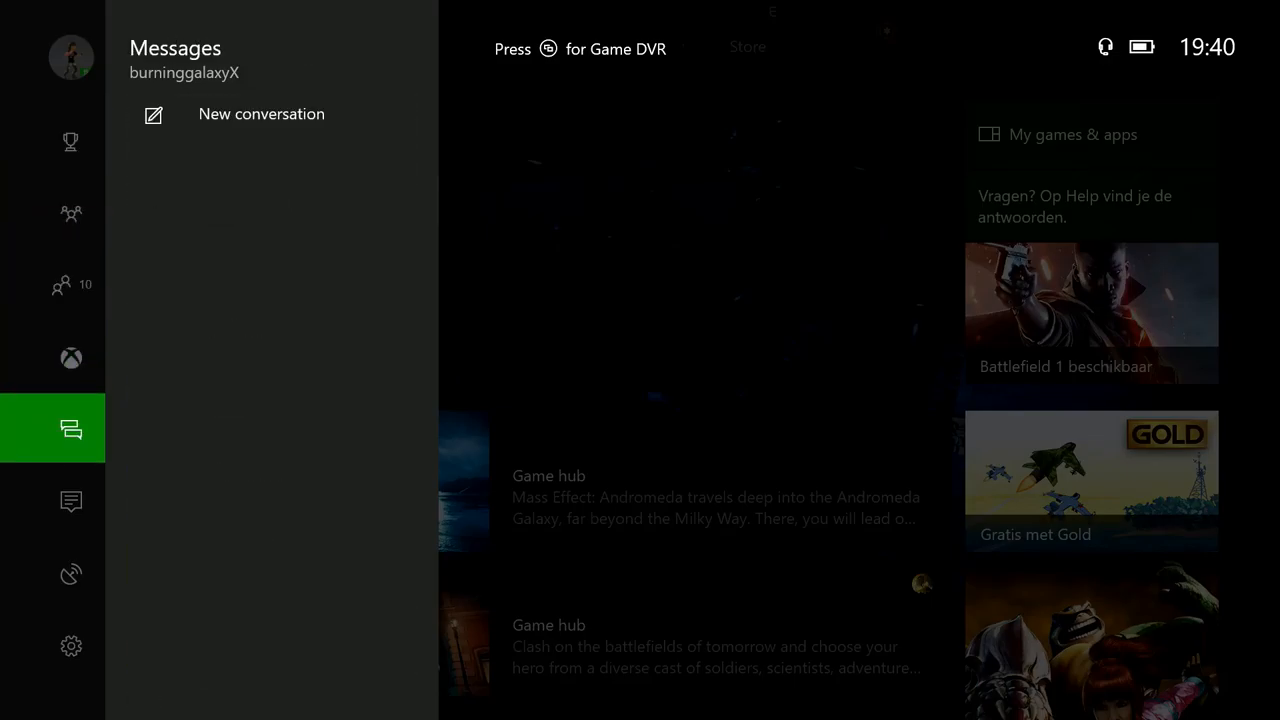
{"action": "left_click", "coordinate": [72, 500]}
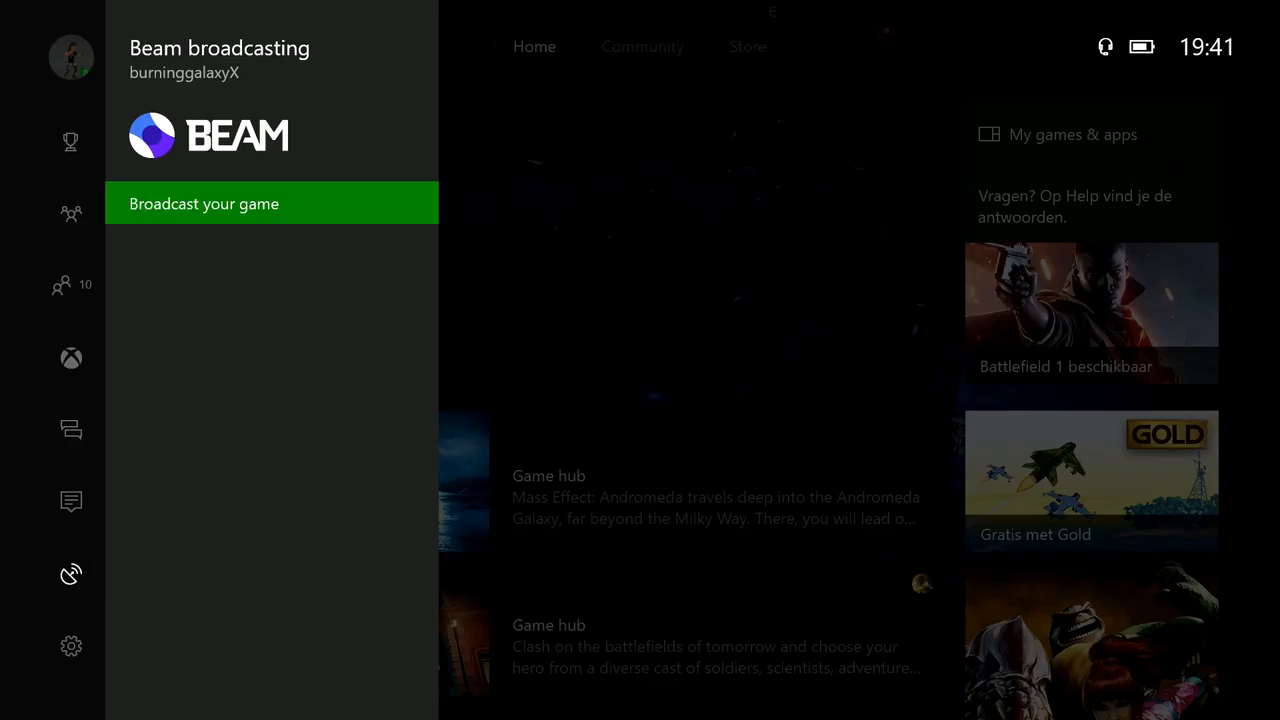
{"action": "left_click", "coordinate": [72, 644]}
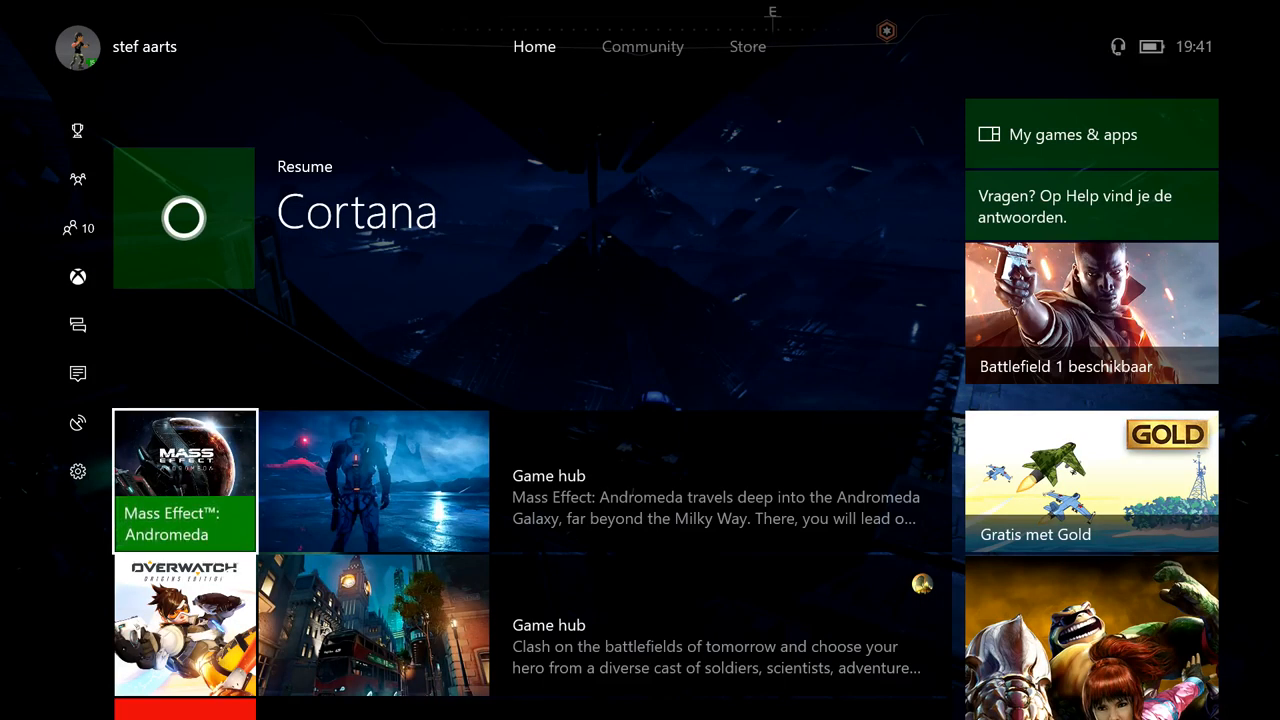
- View the Community activity feed of friends' achievements and clips, then launch Mass Effect: Andromeda
{"action": "left_click", "coordinate": [642, 46]}
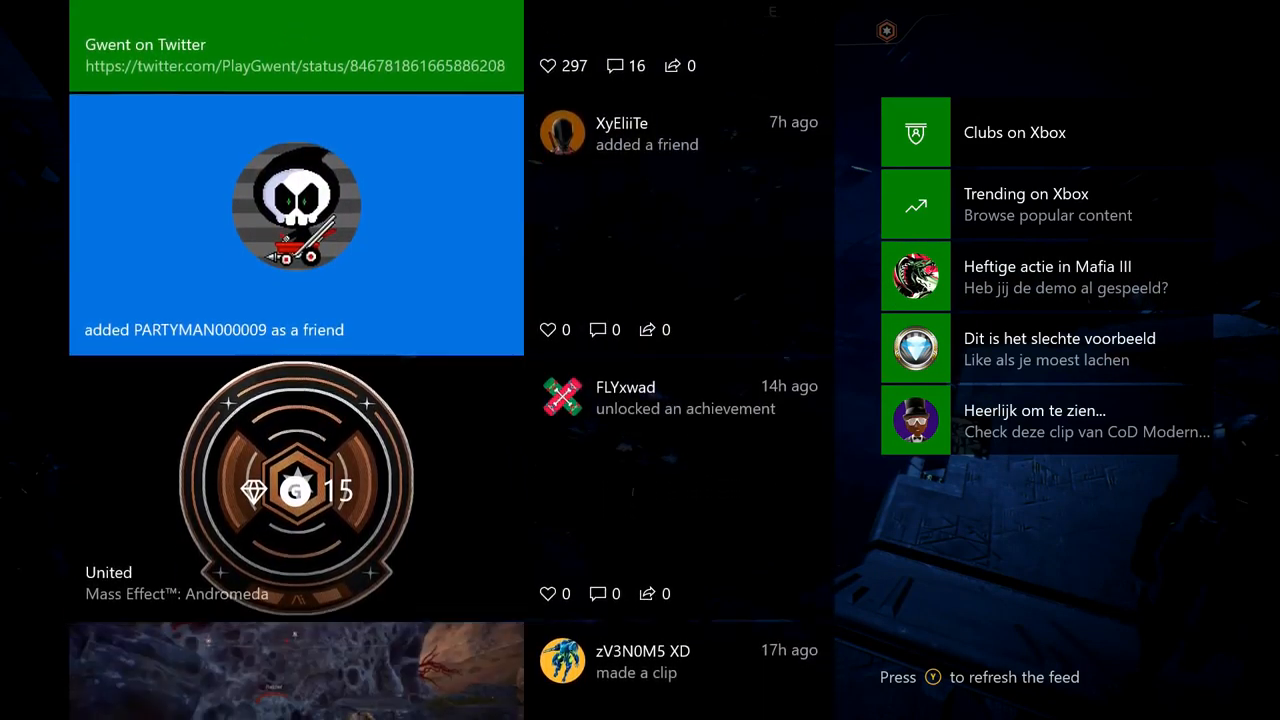
{"action": "scroll", "scroll_direction": "down", "scroll_amount": 3}
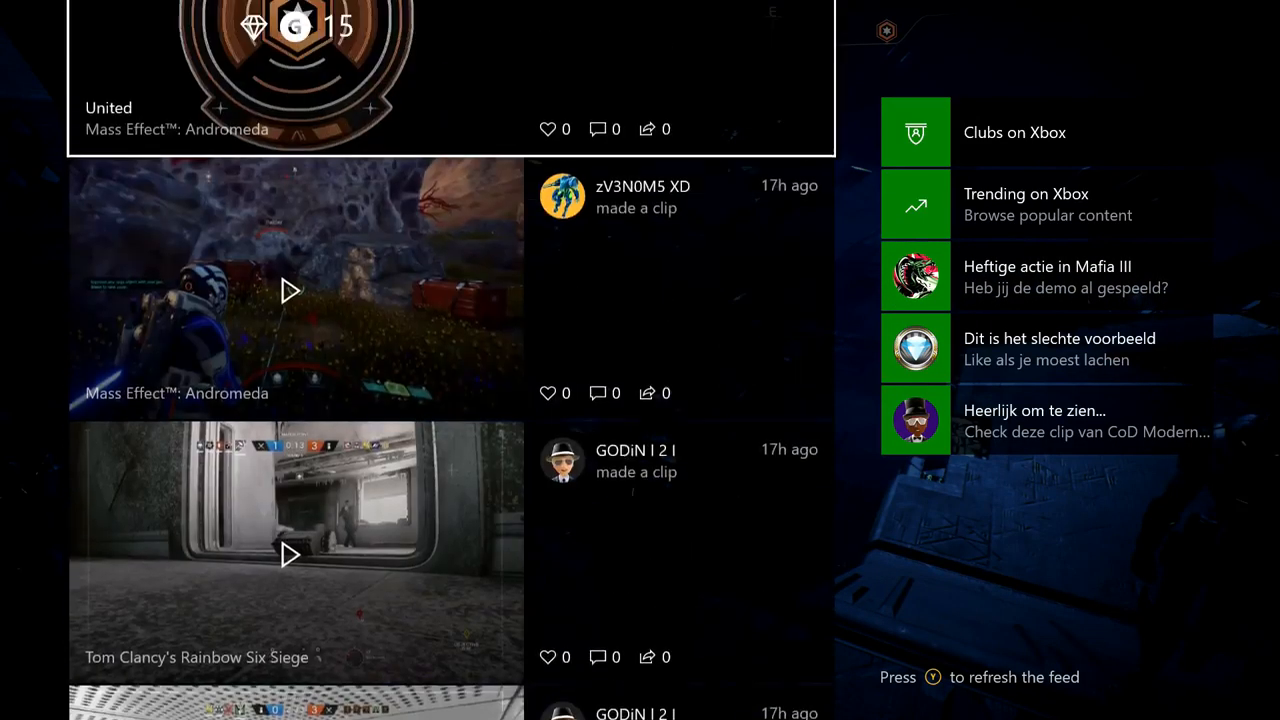
{"action": "key", "text": "y"}
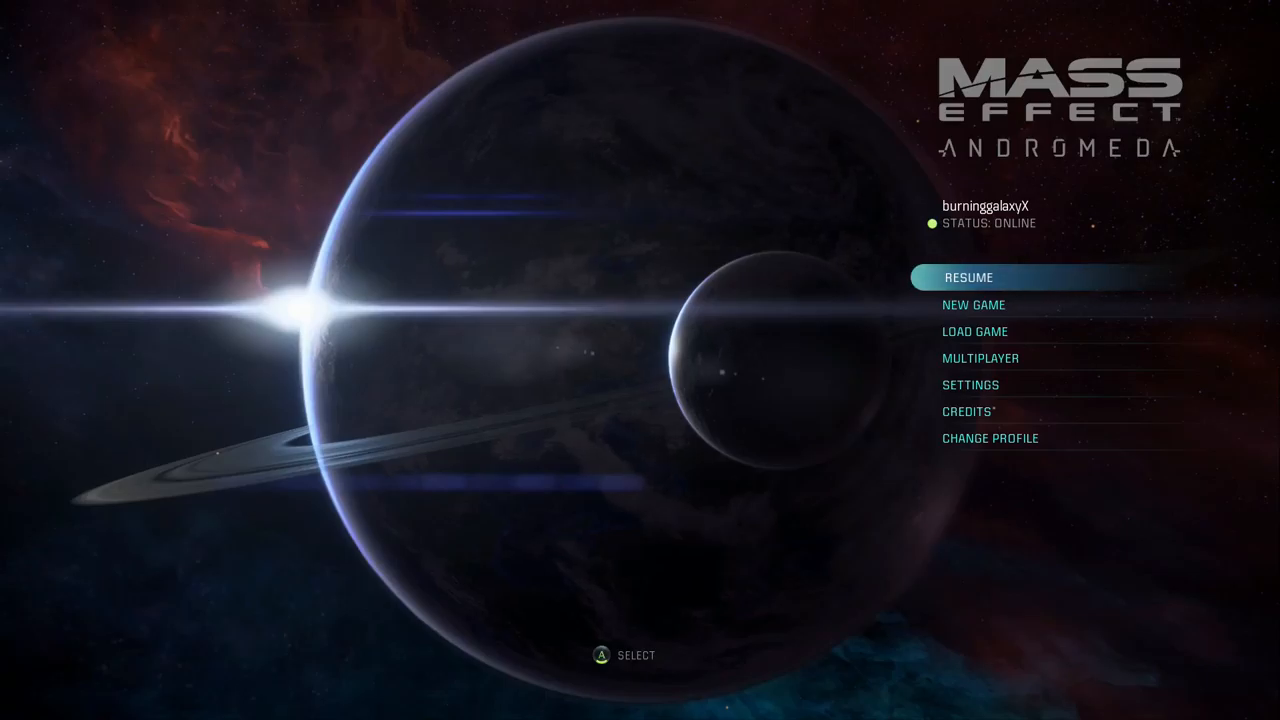
{"action": "key", "text": "Xbox"}
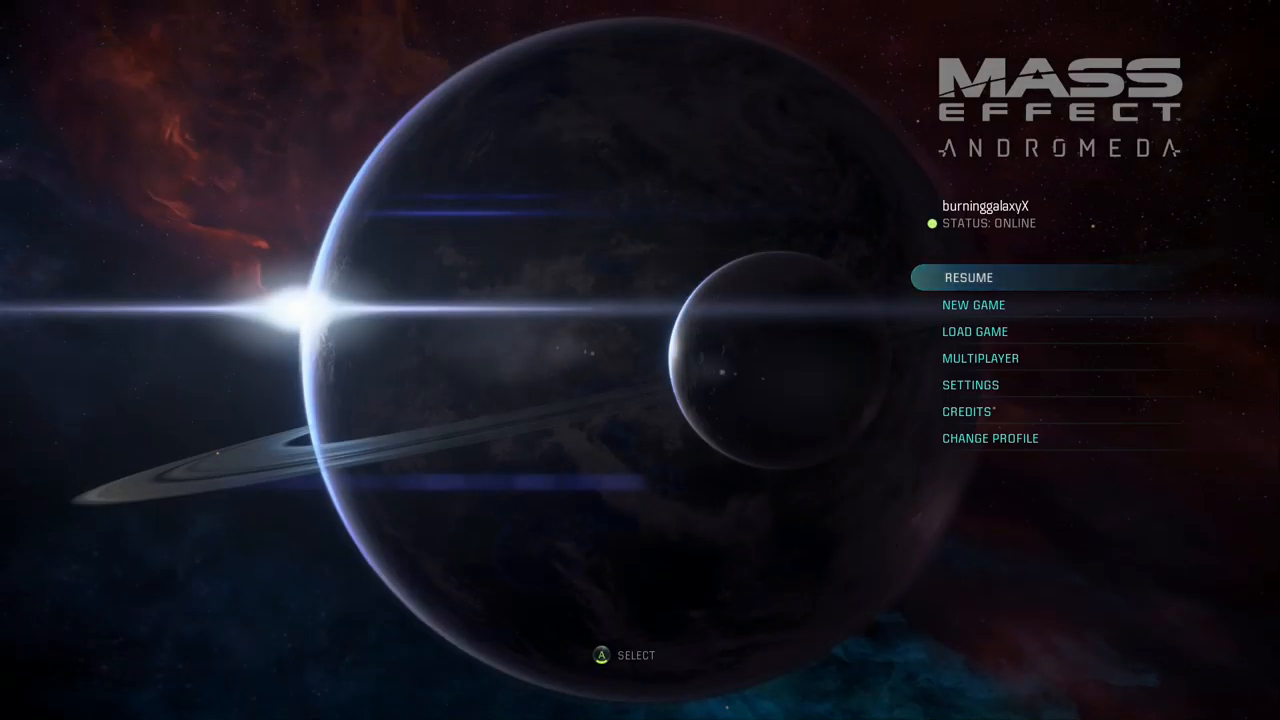
- Bring up the Guide over the game and reach the Game DVR recording options
{"action": "key", "text": "xbox"}
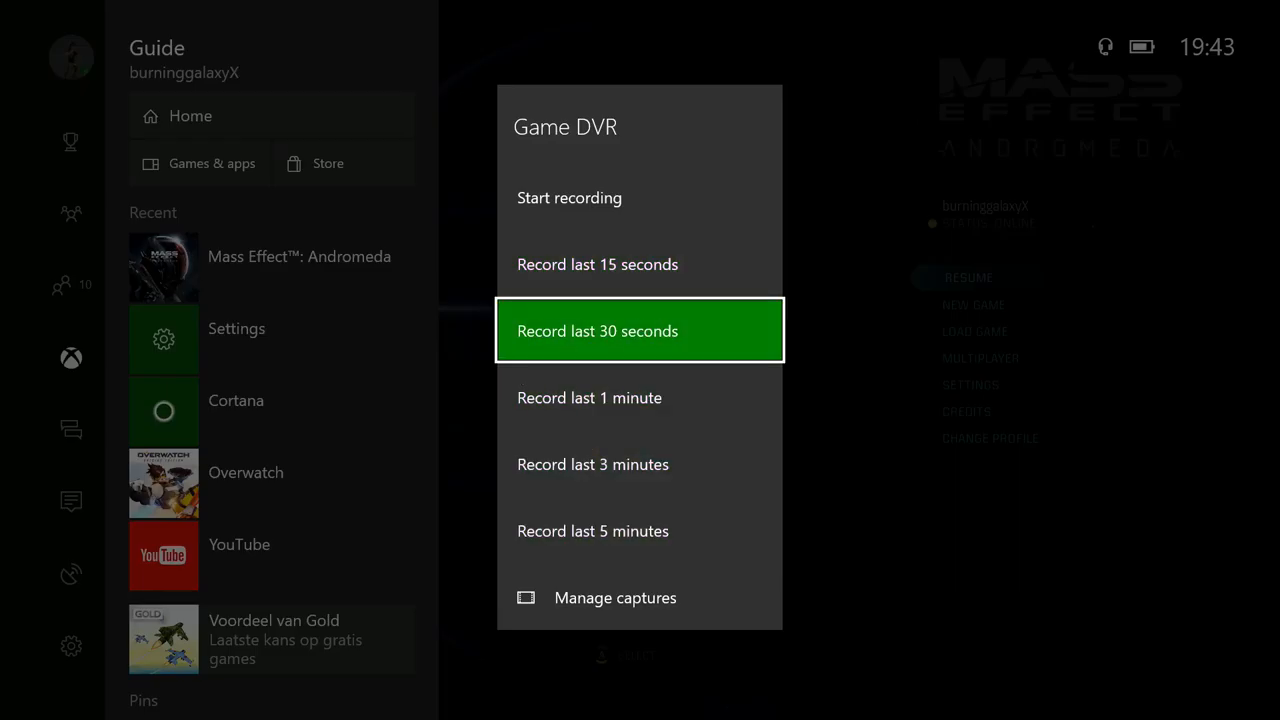
{"action": "key", "text": "Up"}
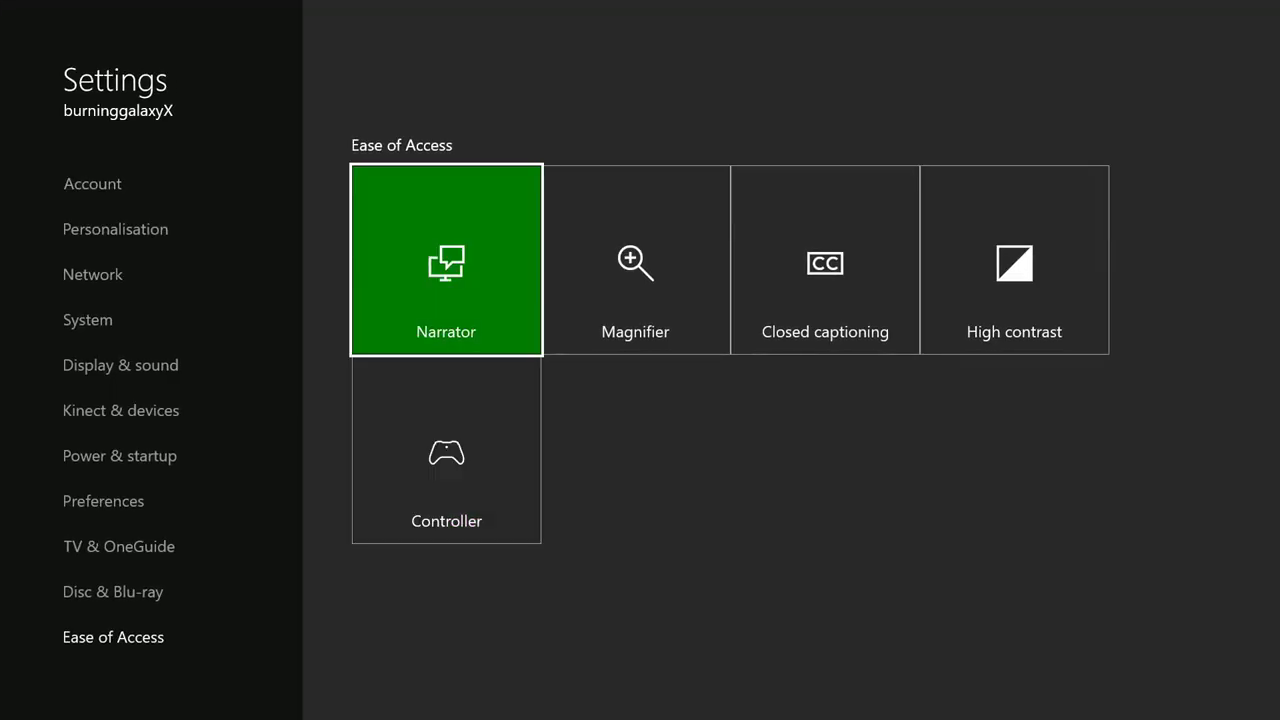
- Select Ease of Access in Settings, showing Narrator, Magnifier, captioning and contrast options
{"action": "left_click", "coordinate": [446, 450]}
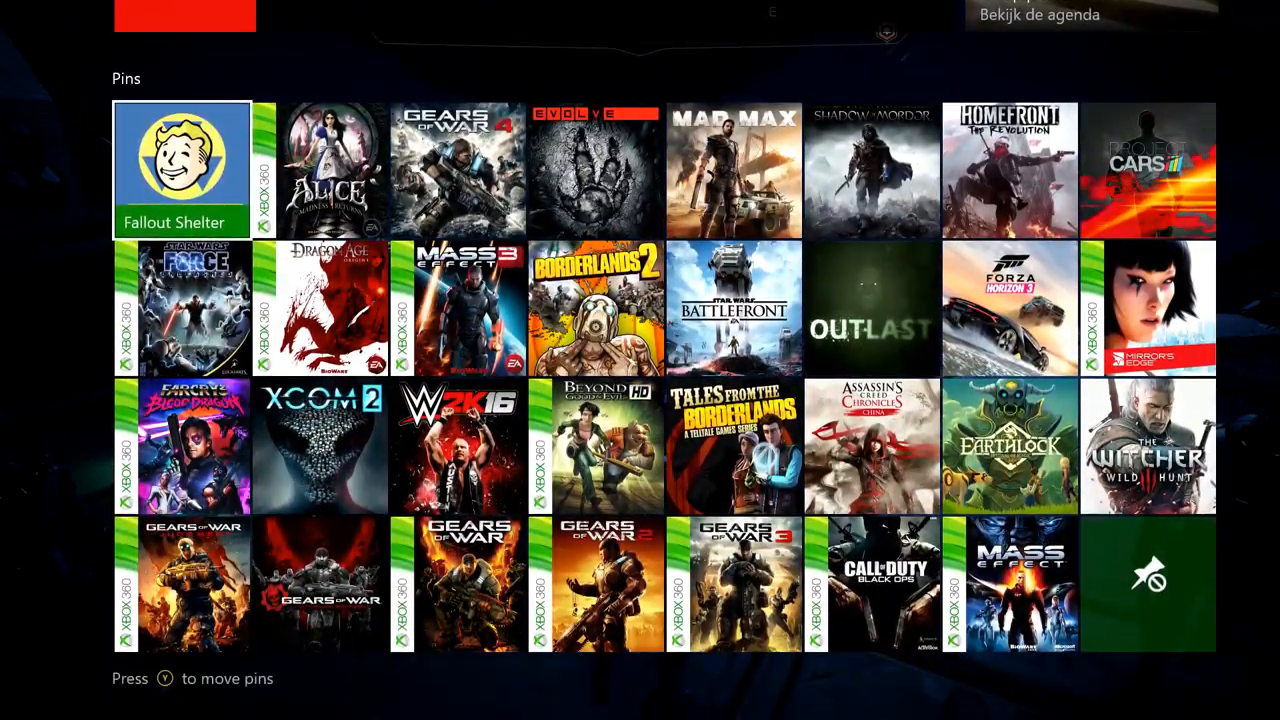
- Scroll the Home screen down to the Pins grid of games like Fallout Shelter and Gears of War
{"action": "scroll", "scroll_direction": "down", "scroll_amount": 3}
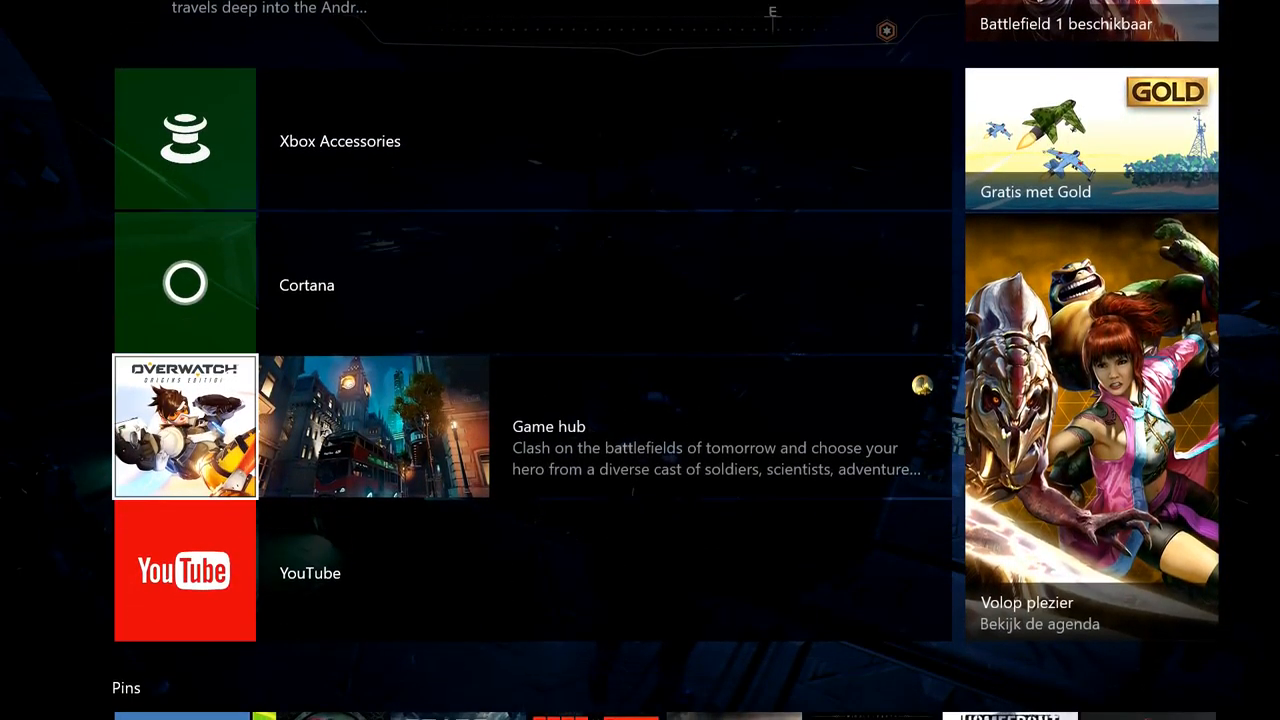